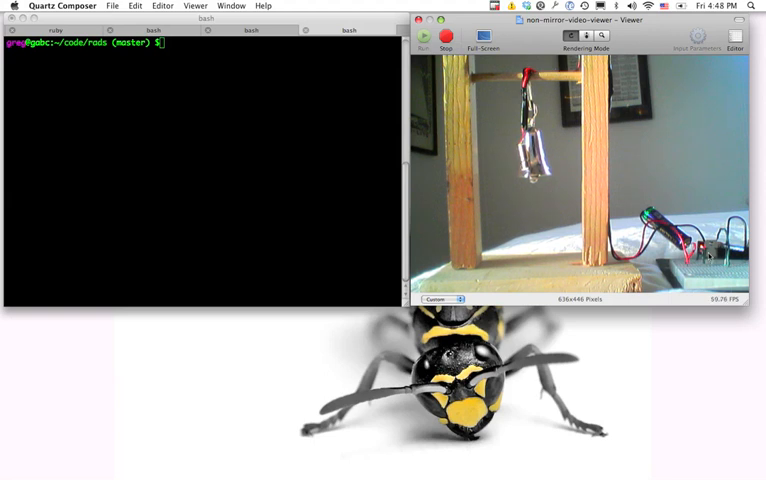
pyautogui.moveTo(272, 136)
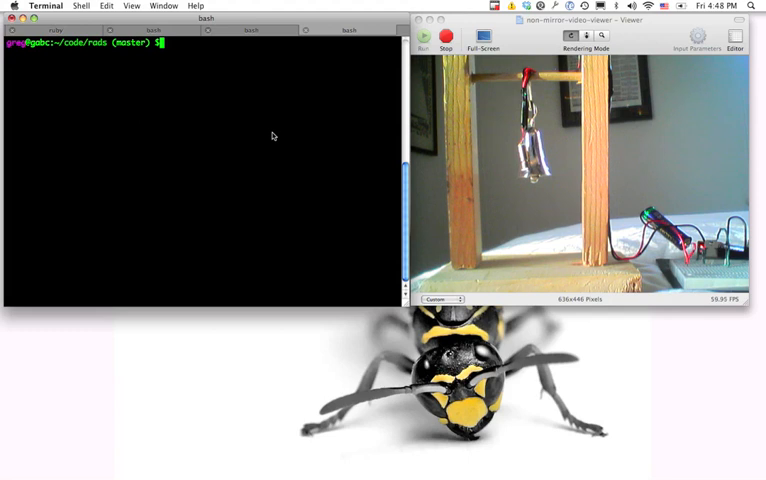
# - Check that the rads repo is clean, then open README.markdown in TextMate
pyautogui.write('git st')
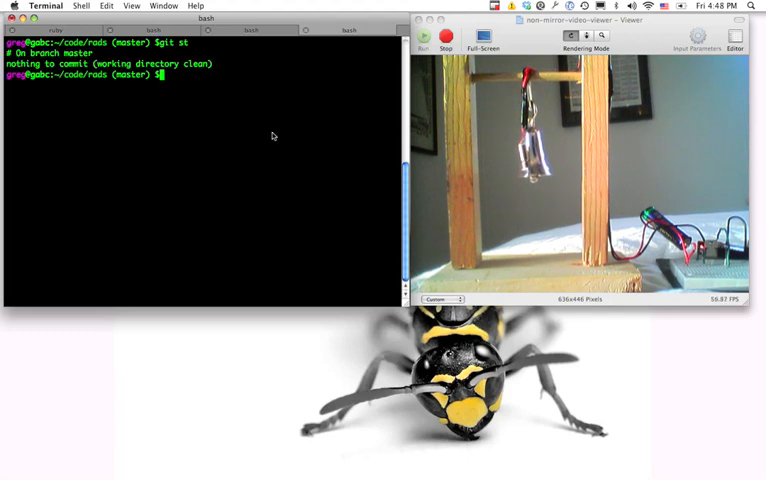
pyautogui.write('mate README.markdown')
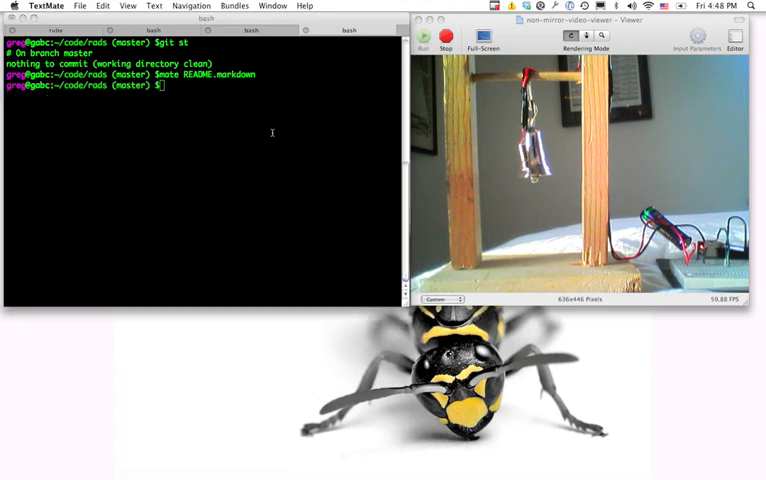
# - Add the line 'Hello from git post-commit hook' under the README heading
pyautogui.press('return')
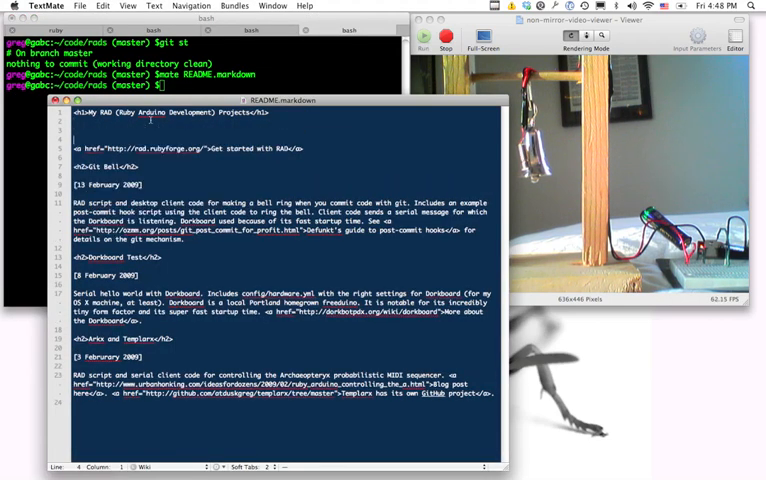
pyautogui.write('Hello from git p')
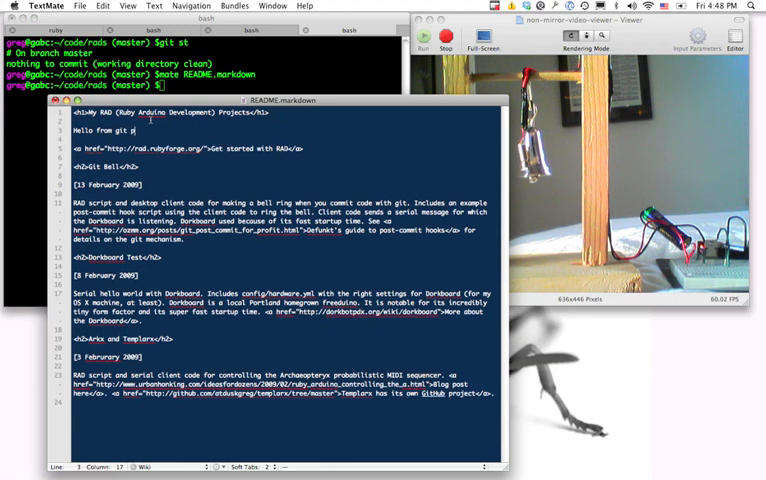
pyautogui.write('ost-commit hook')
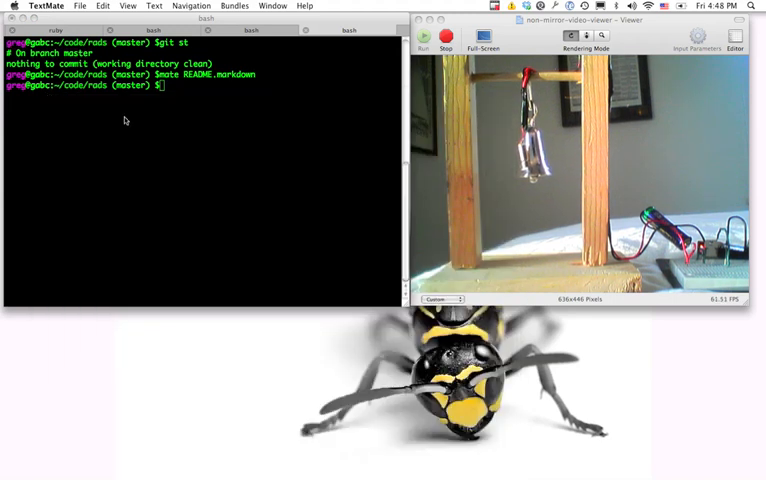
# - Confirm README.markdown is modified and type a commit-all with message "changed the readme"
pyautogui.write('git status')
pyautogui.write('git commit -a -m "')
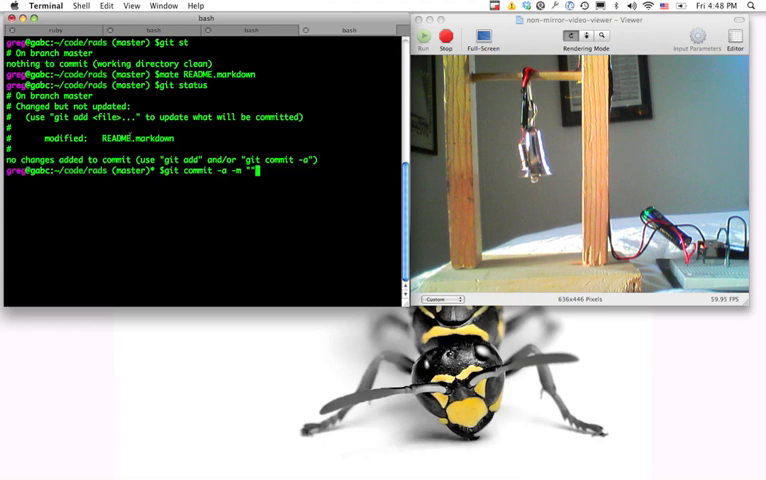
pyautogui.write('changed the read')
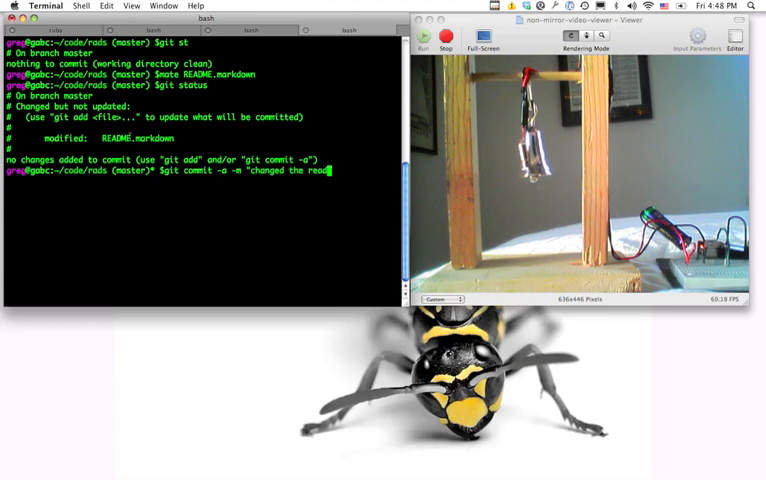
pyautogui.write('"')
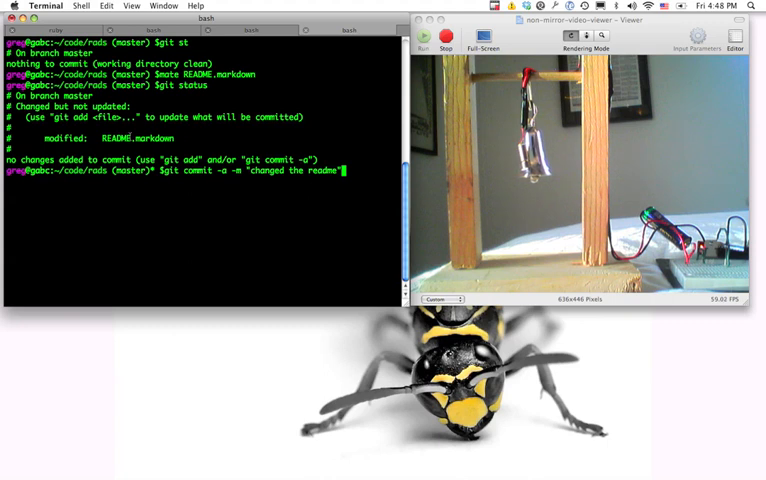